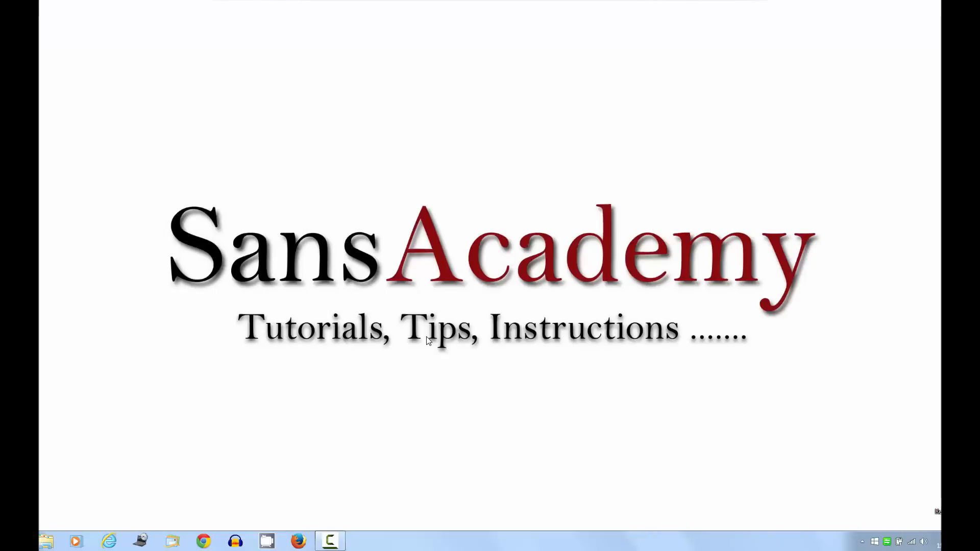
click(297, 542)
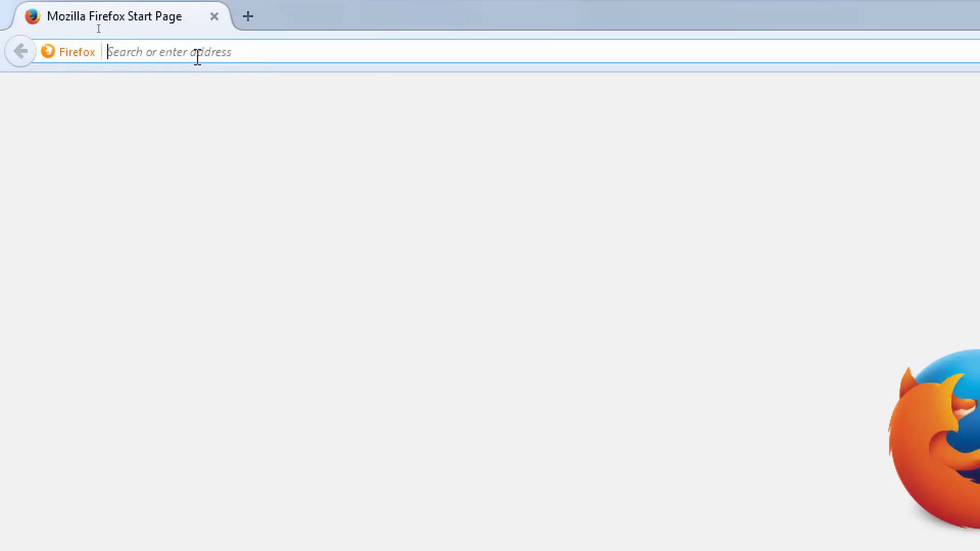
text(www)
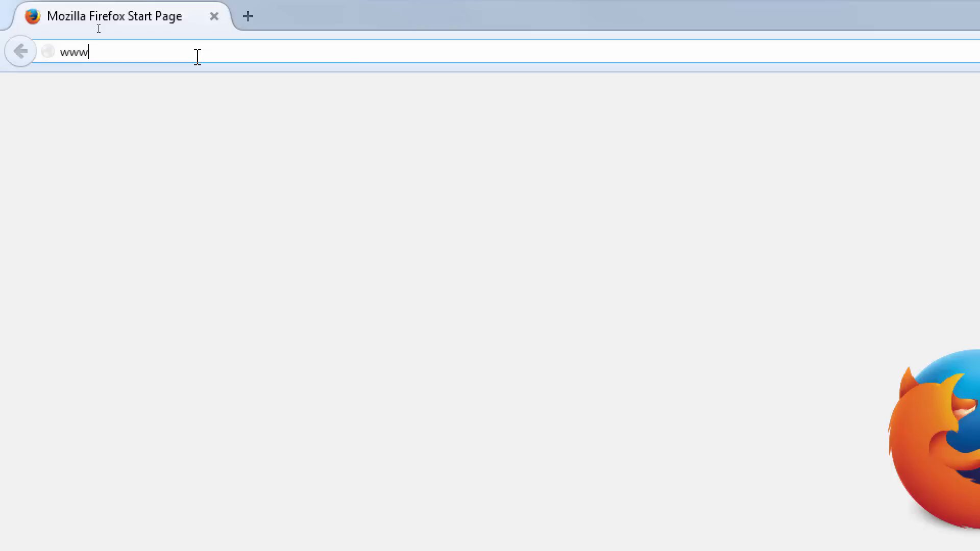
text(.tally)
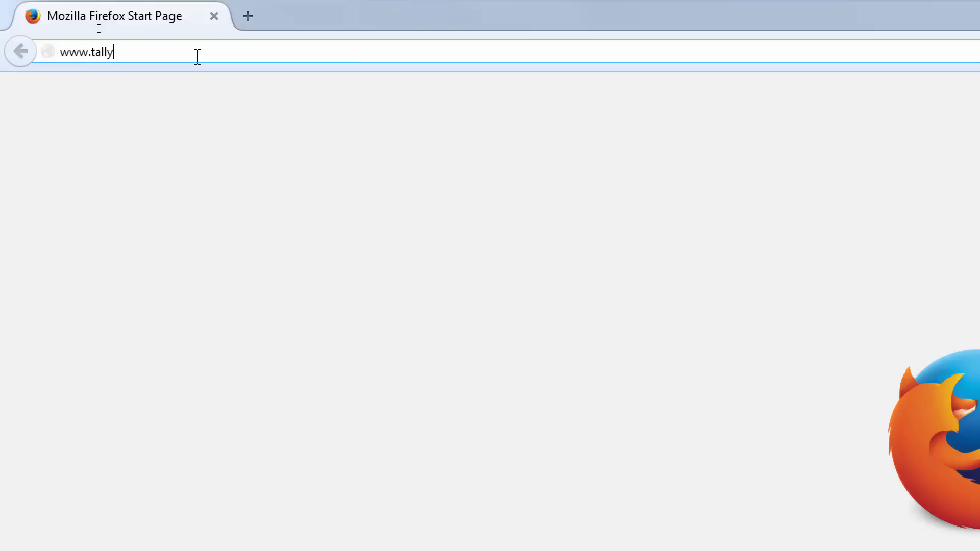
text(sol)
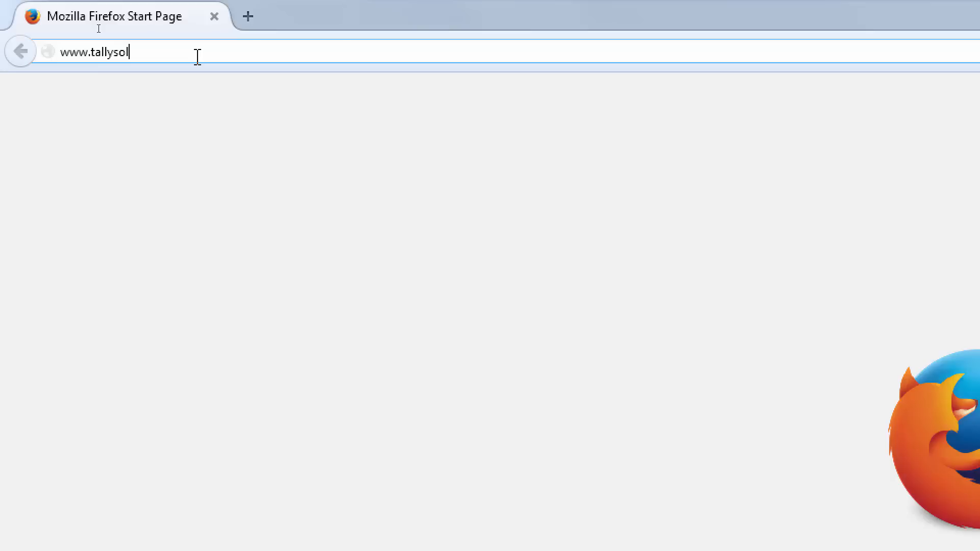
text(utions)
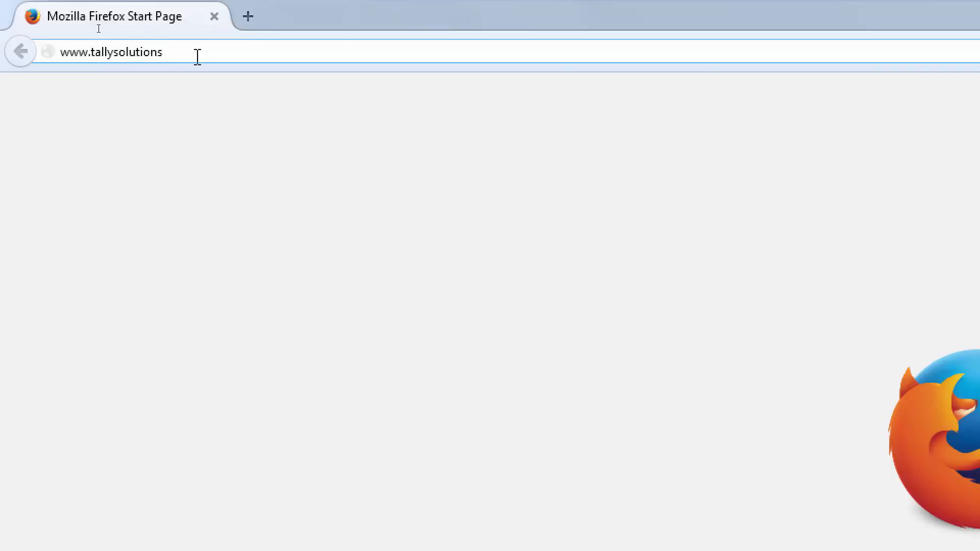
text(.com)
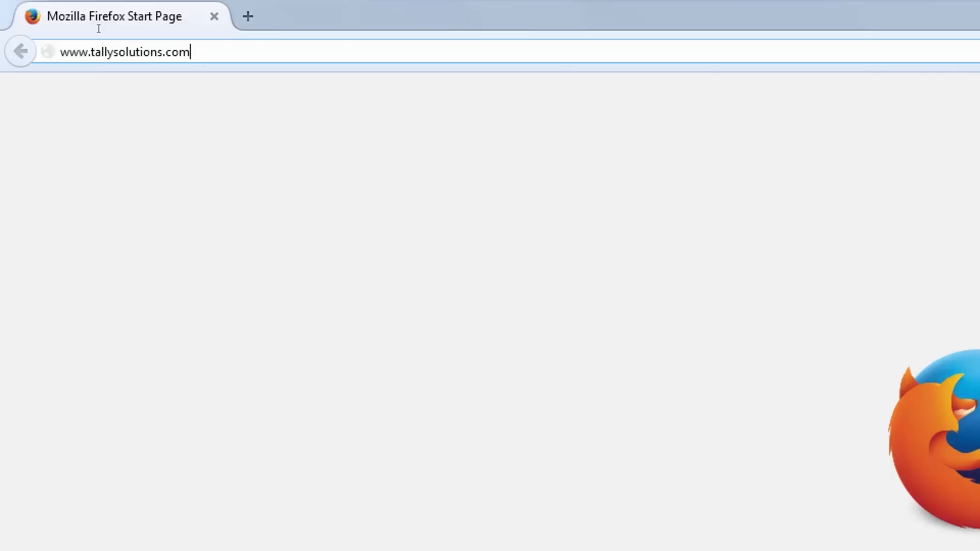
Load tallysolutions.com and go to its Download page
key(Return)
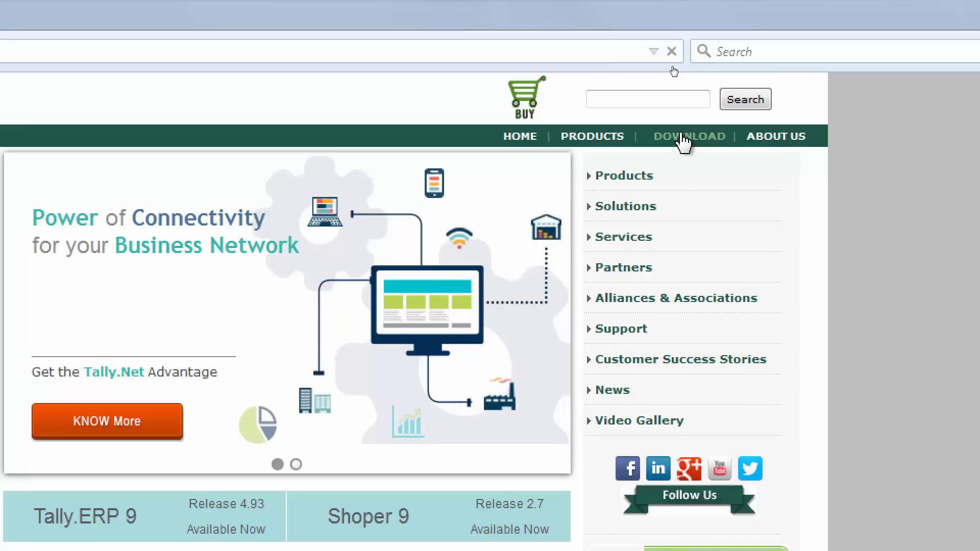
click(689, 136)
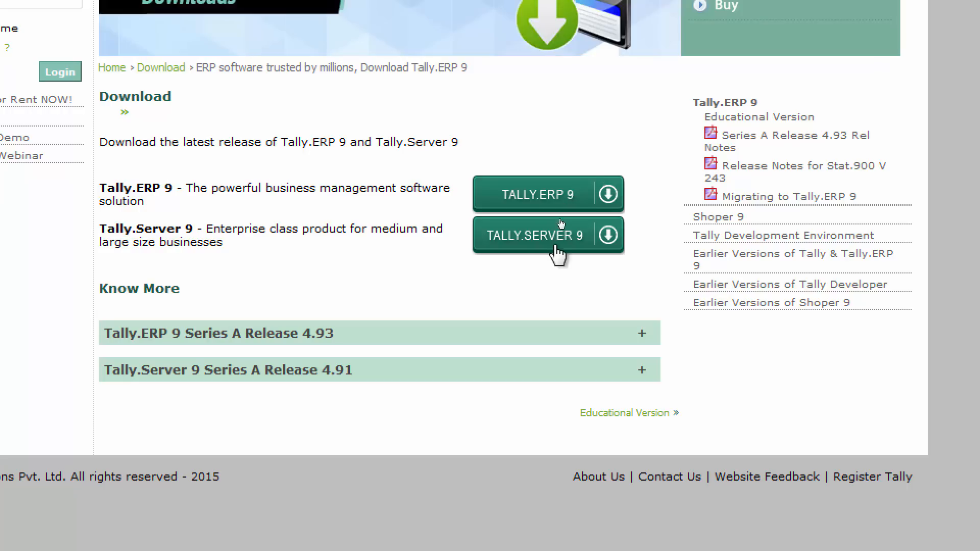
mouse_move(563, 200)
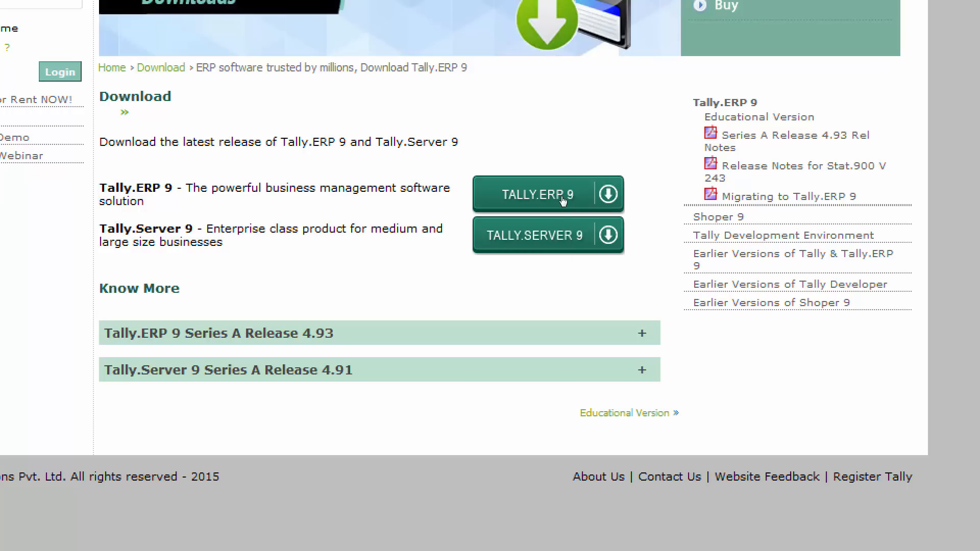
Download the 64-bit Tally.ERP 9 LITE installer (install.exe) from the Download Centre
click(548, 193)
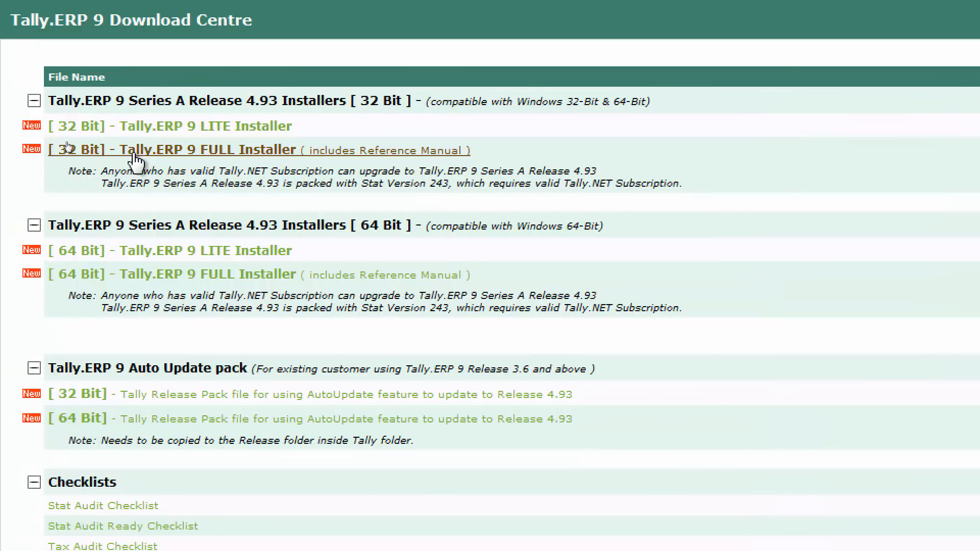
click(35, 482)
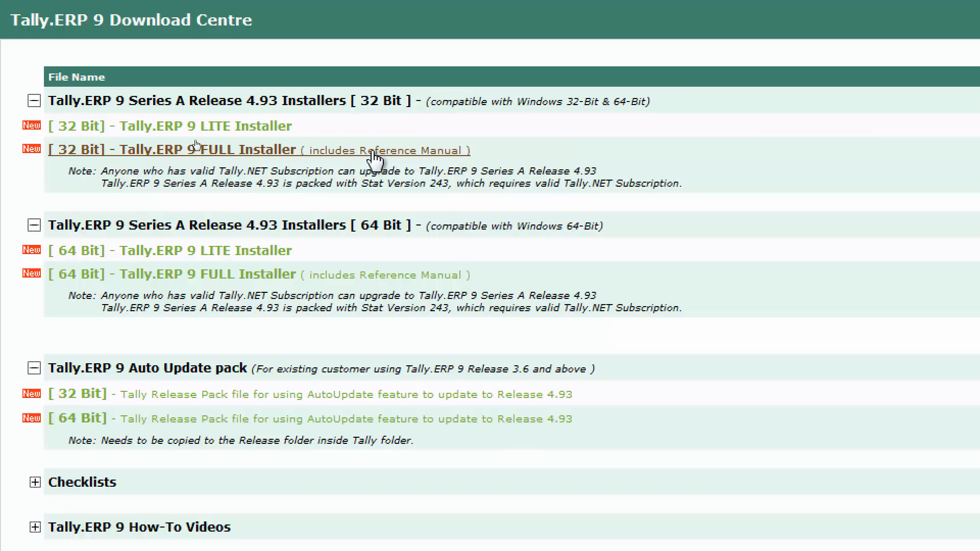
mouse_move(171, 262)
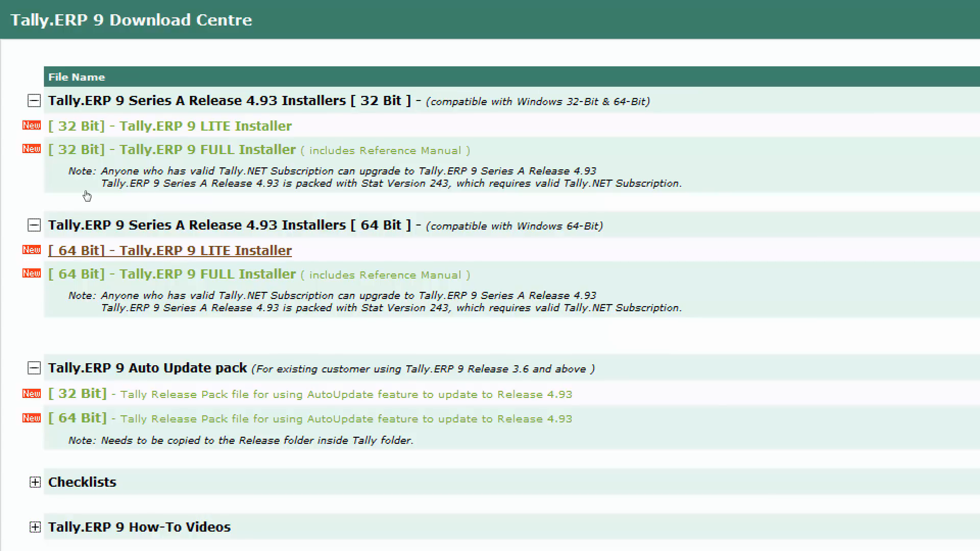
mouse_move(175, 258)
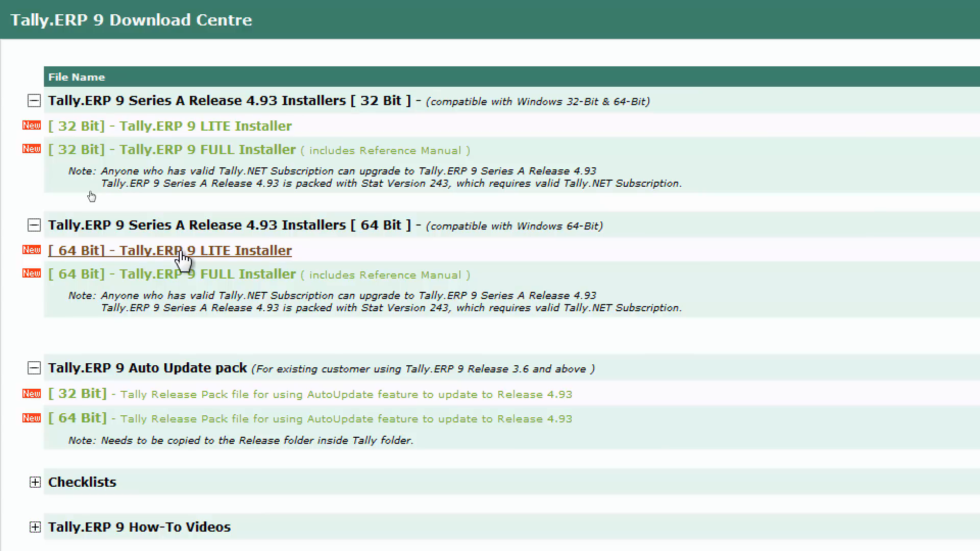
mouse_move(498, 241)
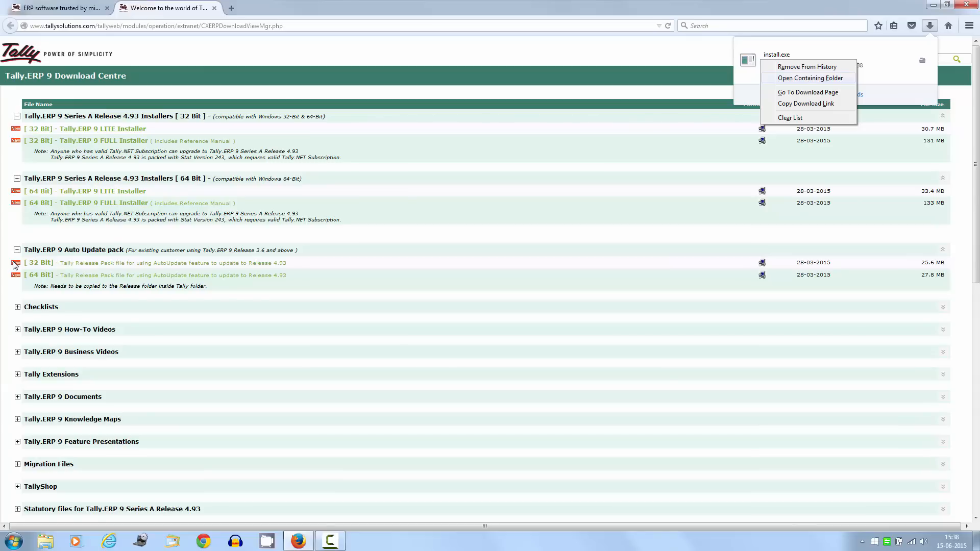
Run install.exe from the Downloads folder to start the Tally.ERP 9 installation wizard
click(808, 77)
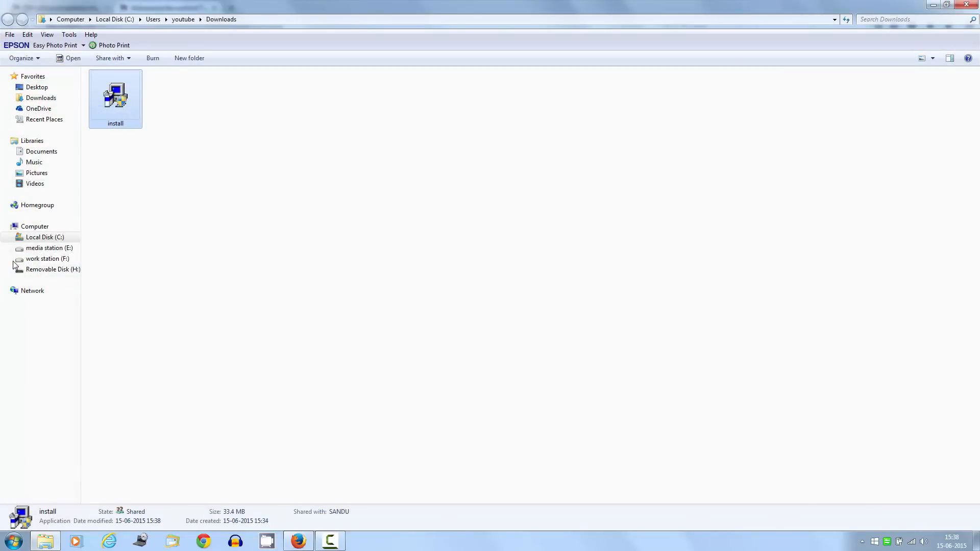
double_click(115, 97)
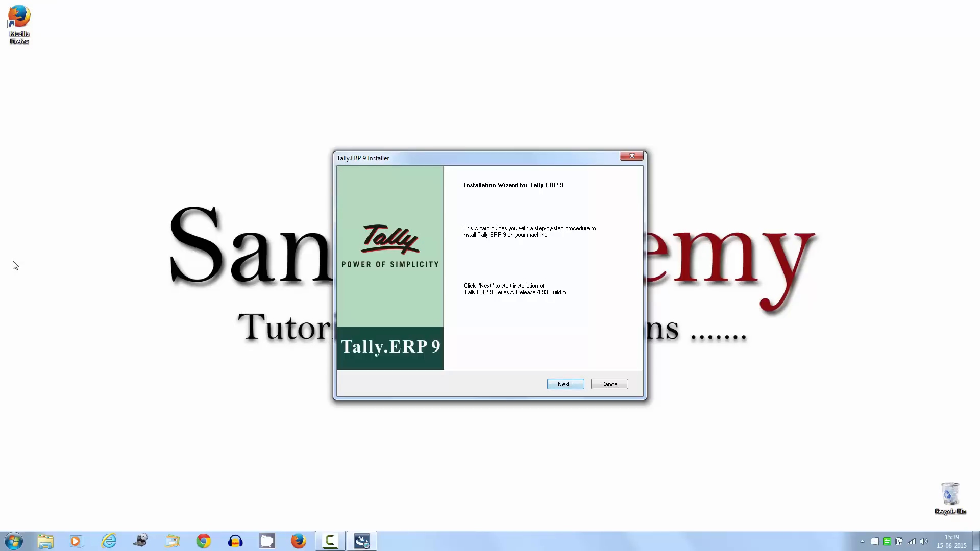
Install Tally.ERP 9 as Single User with default directories, India/SAARC country and English
click(564, 384)
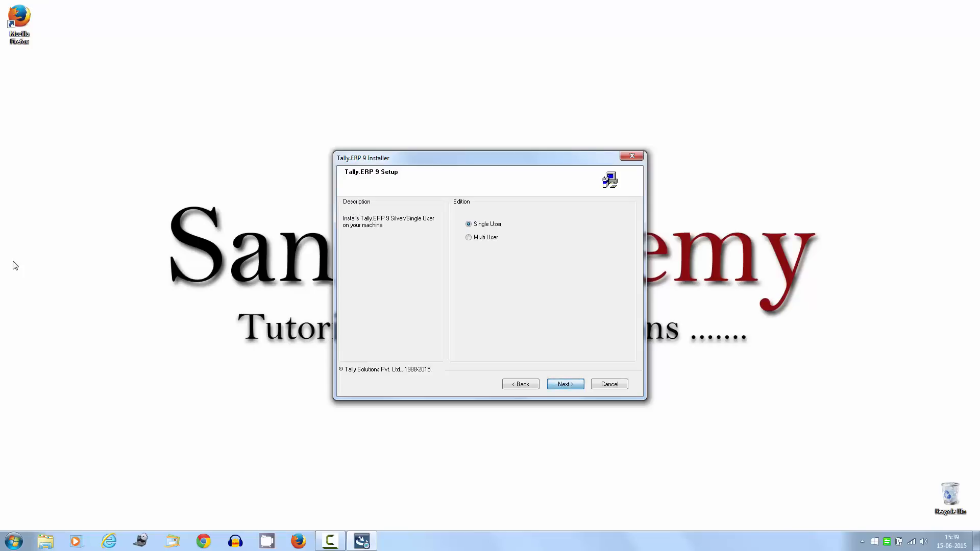
click(564, 384)
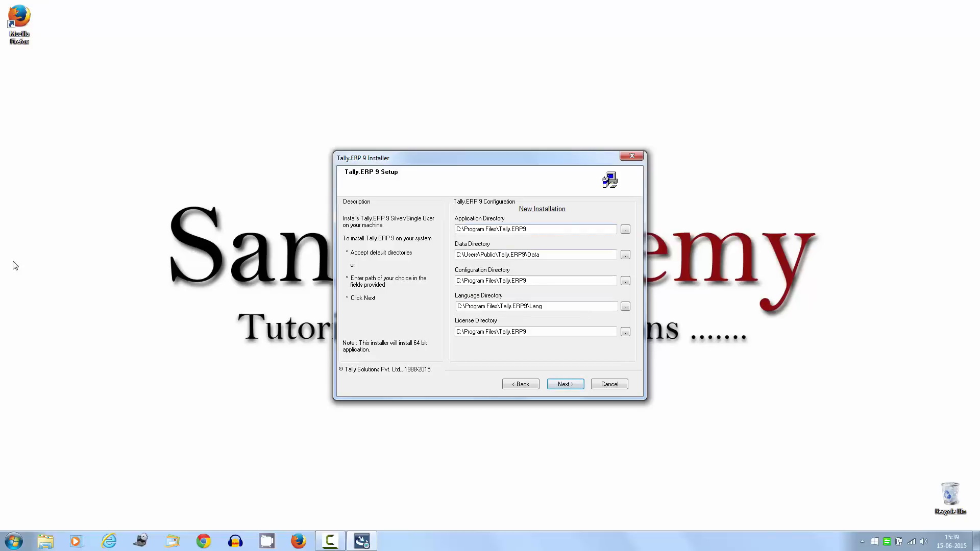
click(625, 228)
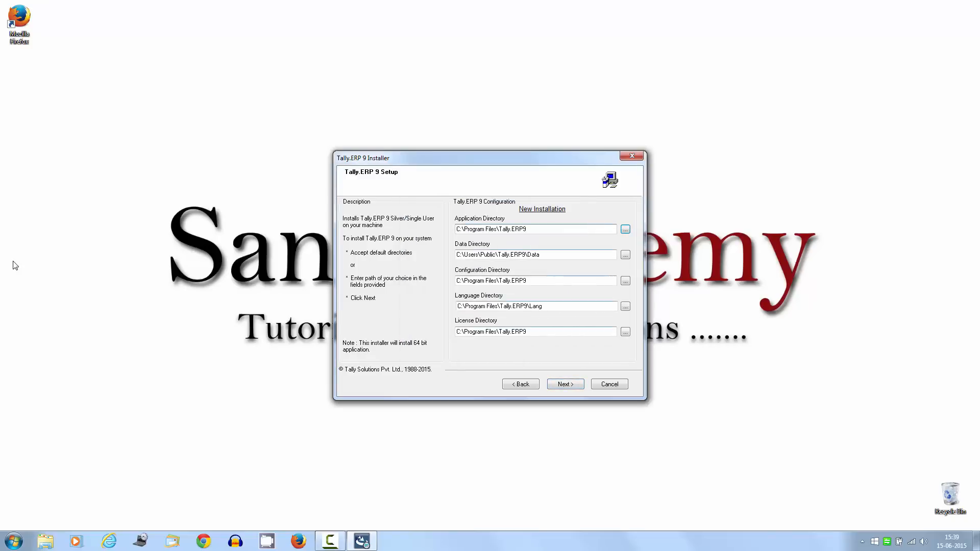
click(563, 384)
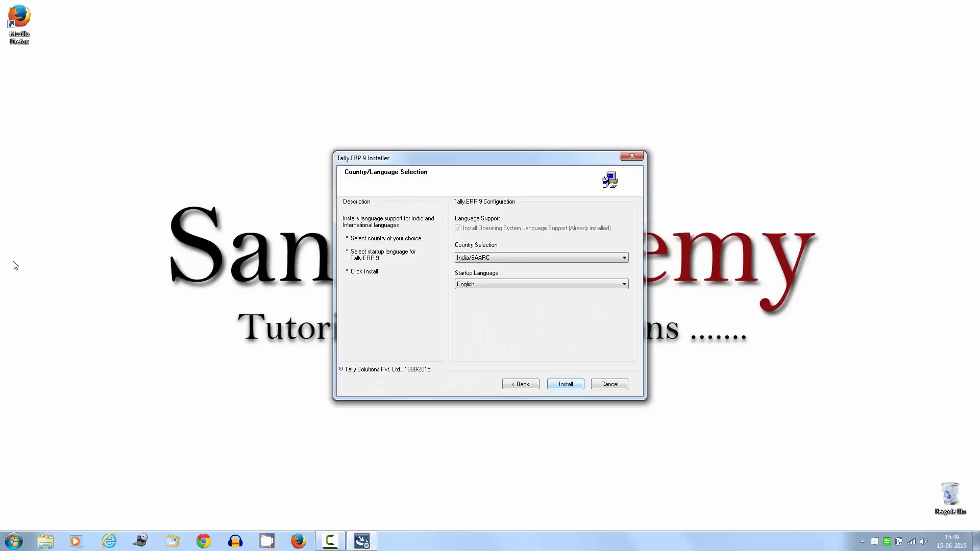
click(622, 257)
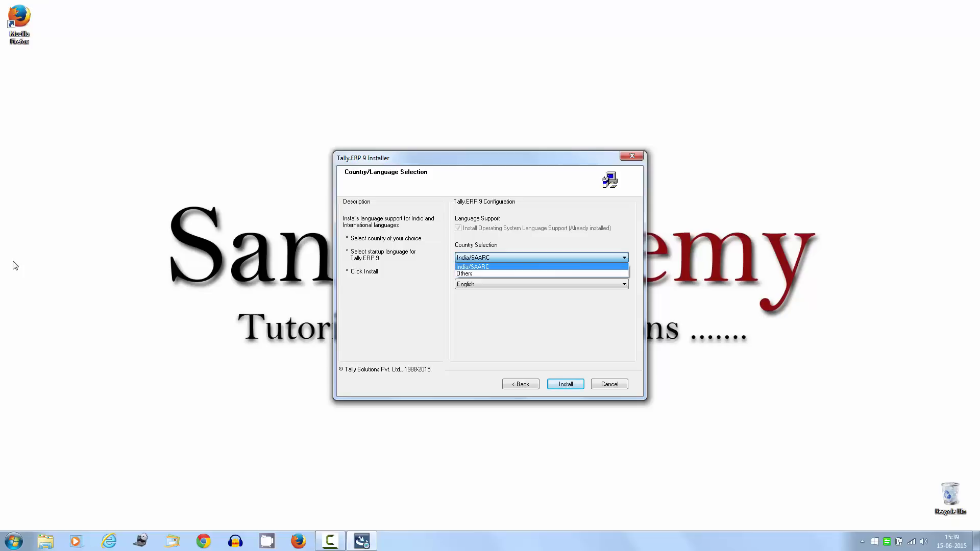
click(564, 384)
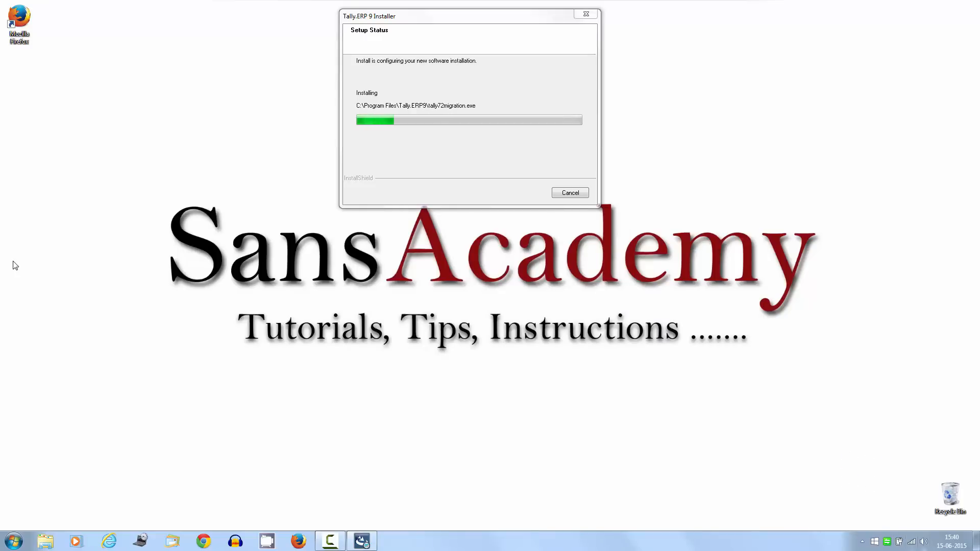
Finish setup without launching Tally.ERP 9, leaving its desktop shortcut
click(899, 541)
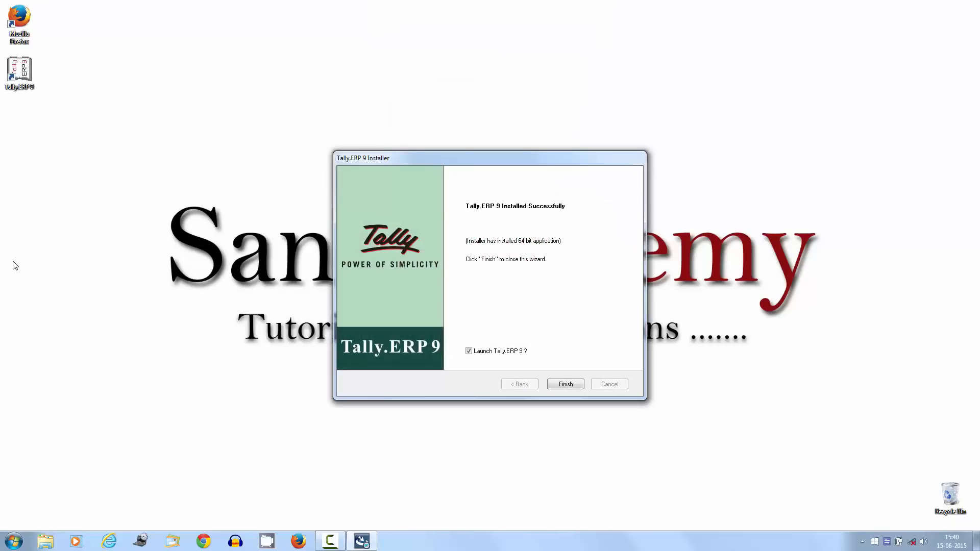
click(468, 350)
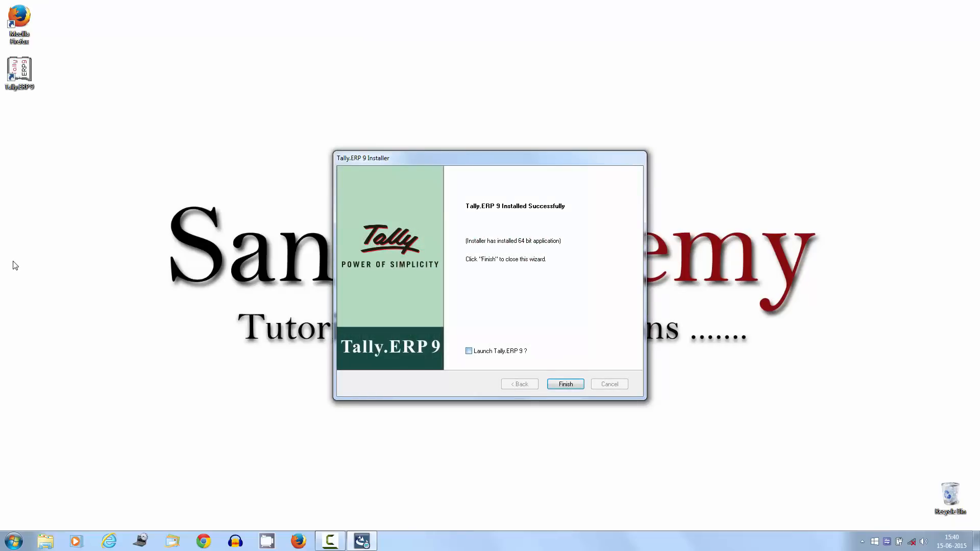
click(563, 384)
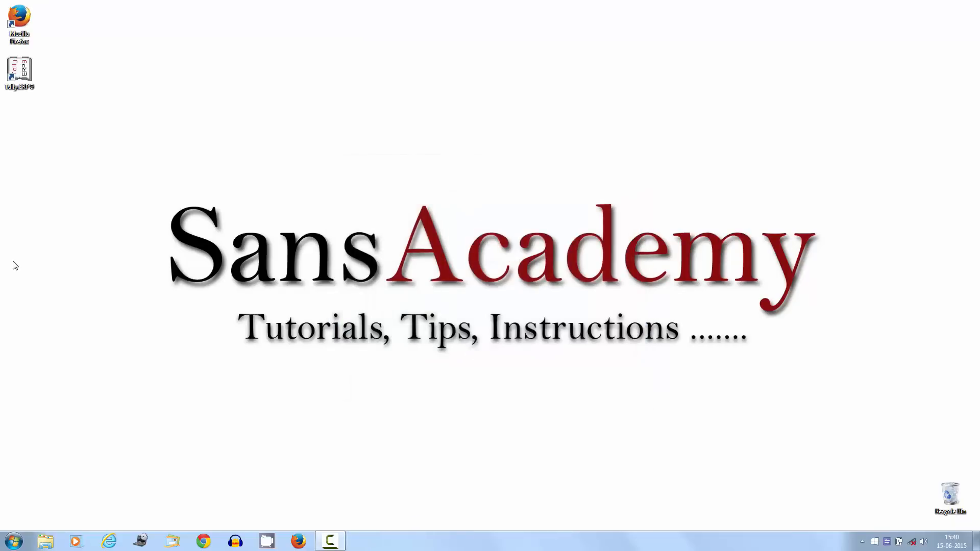
Launch Tally.ERP 9 from the desktop in Educational Mode, reaching Gateway of Tally
double_click(19, 70)
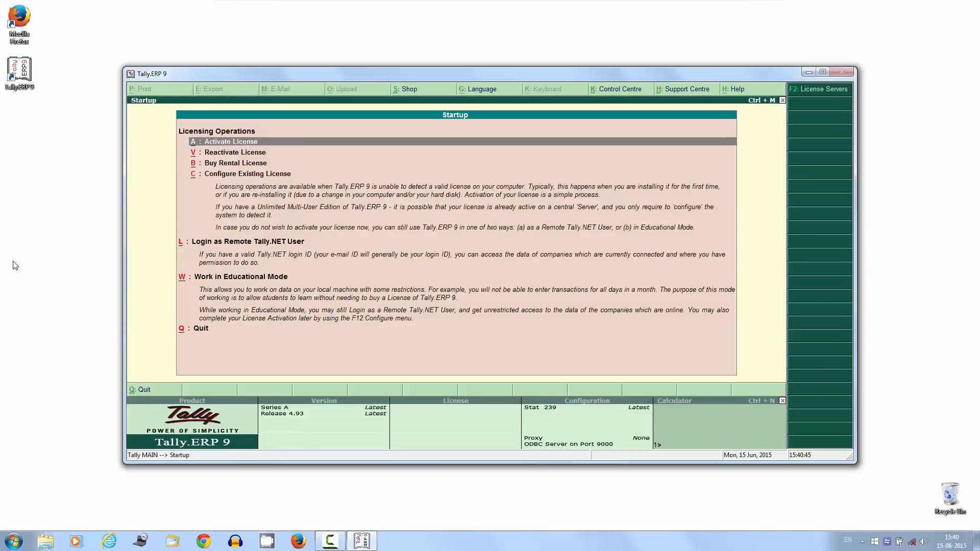
click(823, 72)
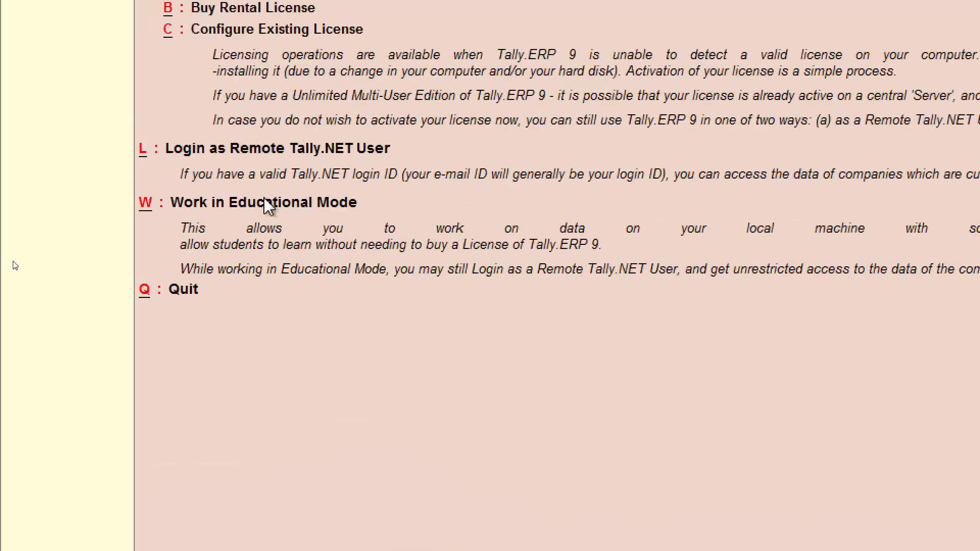
click(262, 201)
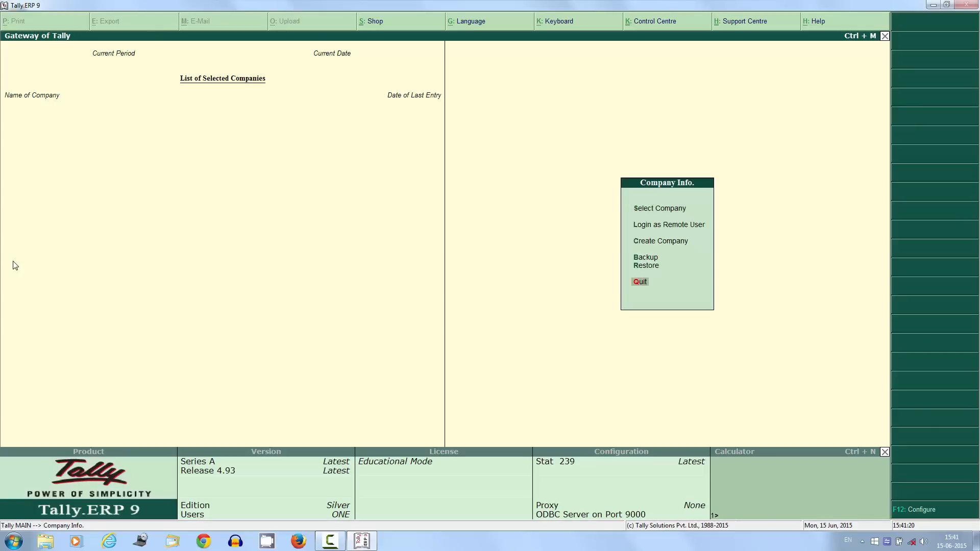
click(640, 282)
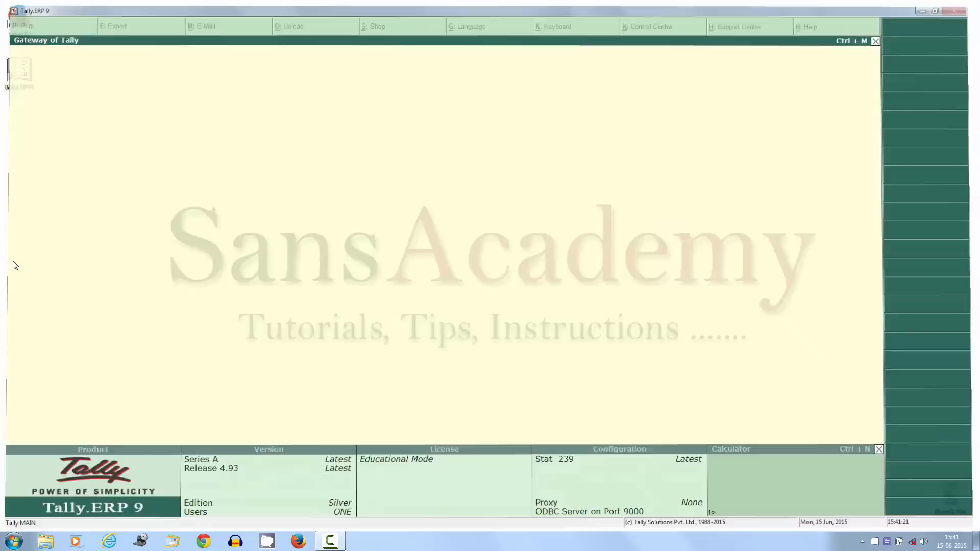